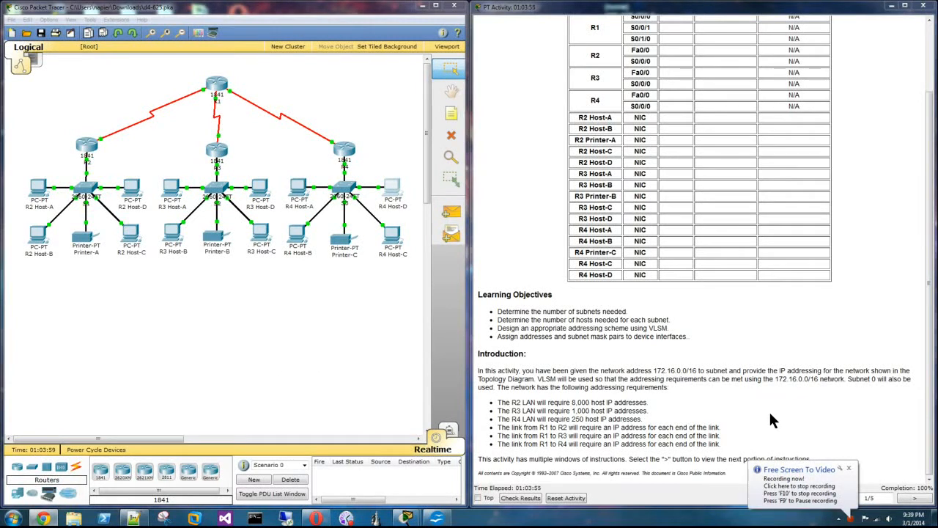
mouse_move(388, 80)
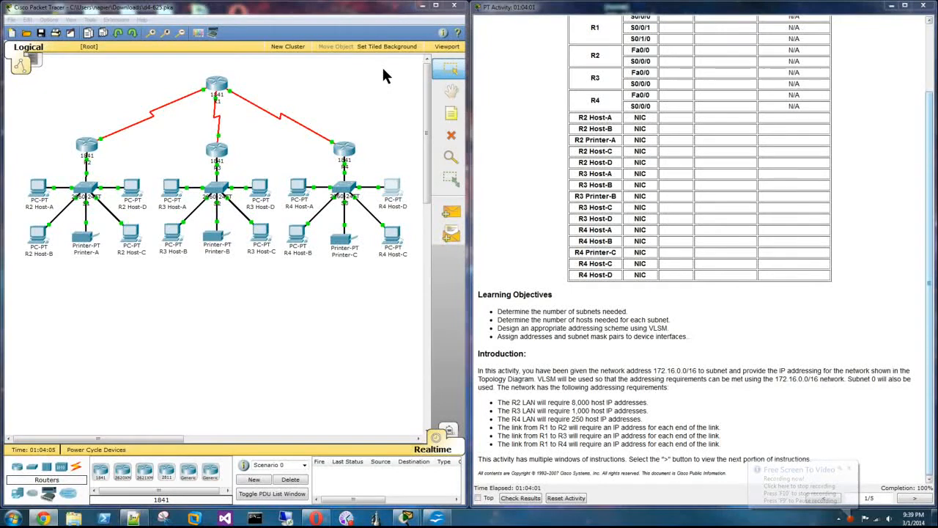
Scroll through the VLSM subnet table and device addressing table on Google Sites.
scroll("up", 3)
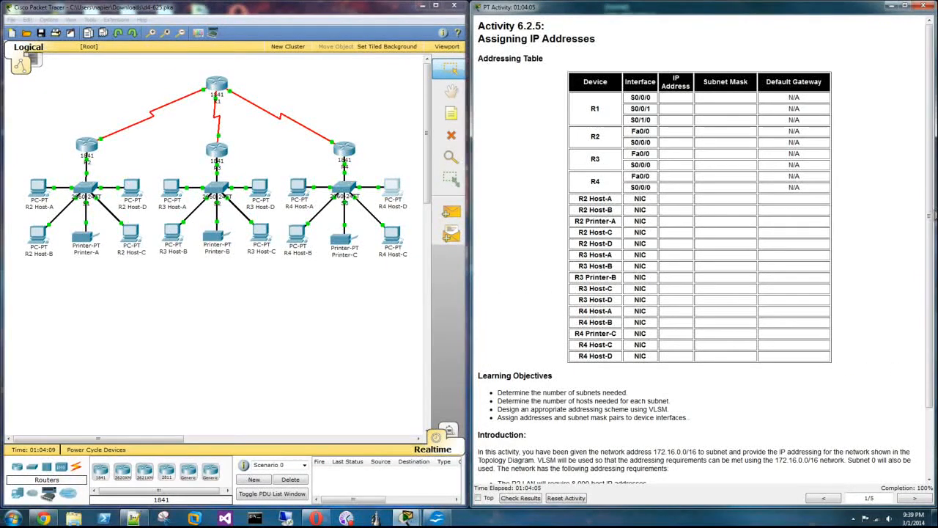
scroll("down", 3)
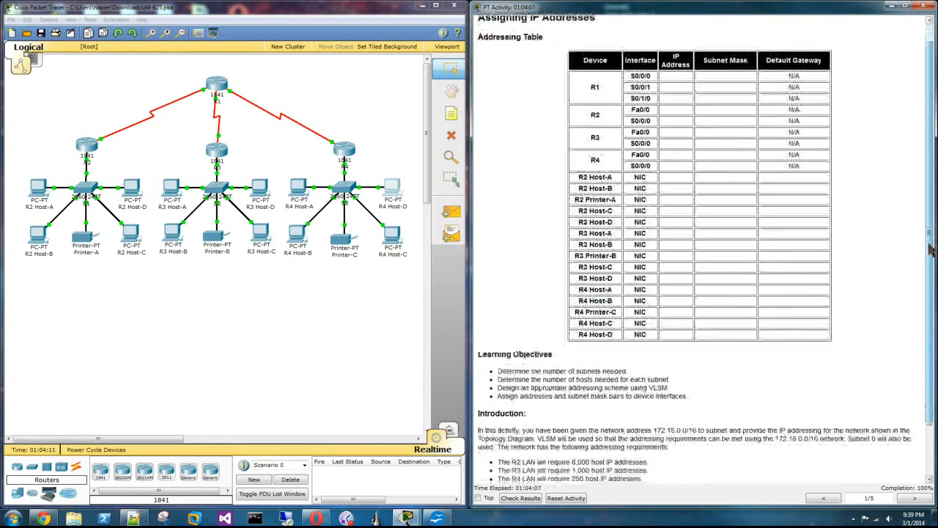
scroll("down", 3)
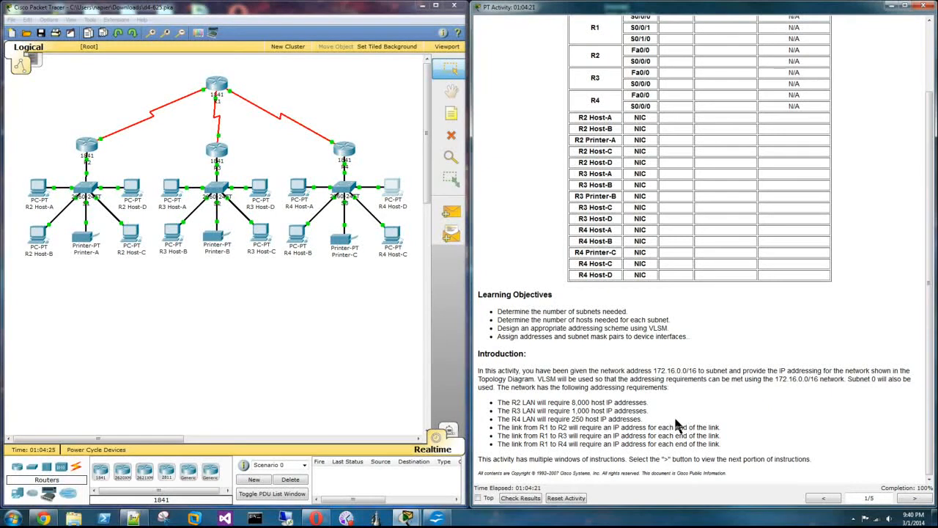
mouse_move(205, 235)
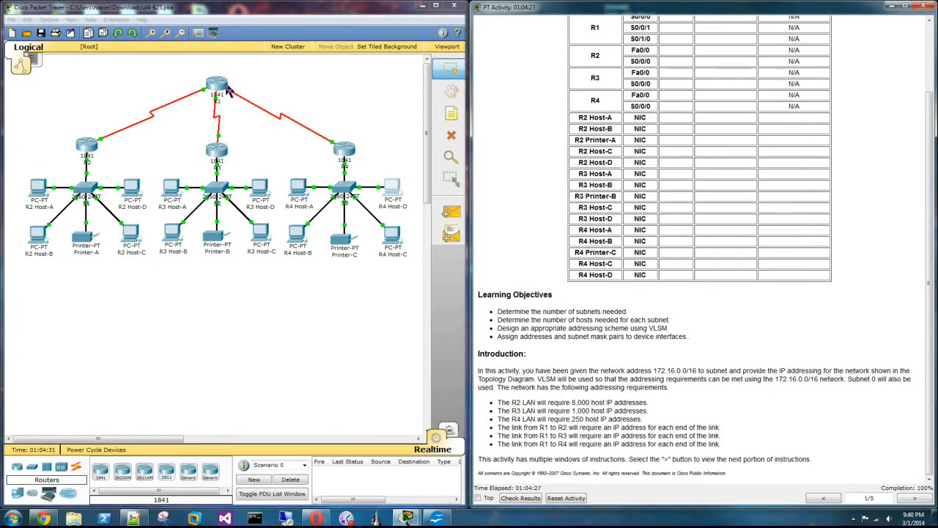
mouse_move(91, 189)
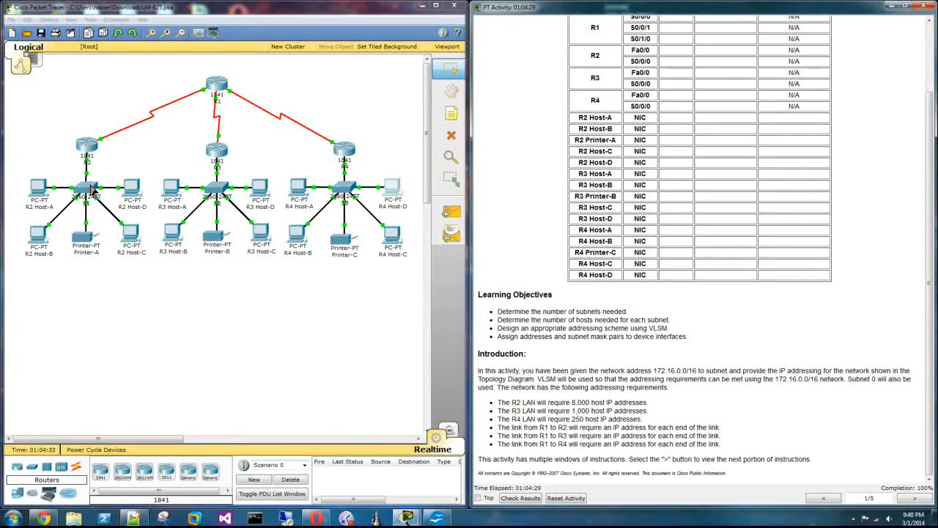
mouse_move(84, 154)
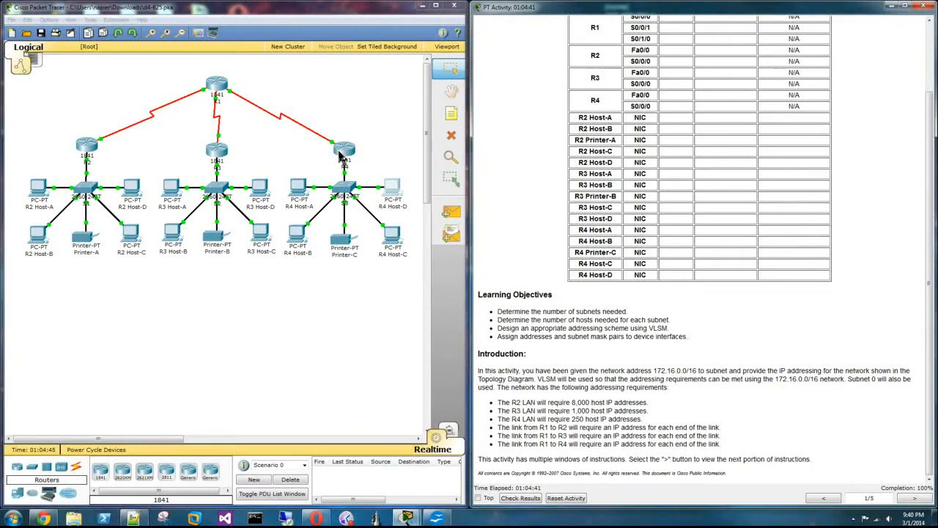
mouse_move(843, 332)
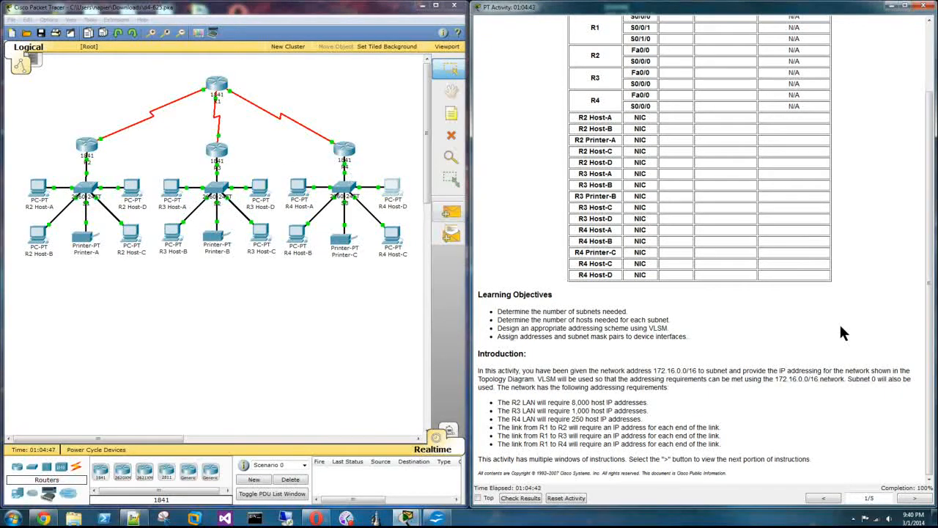
scroll("up", 3)
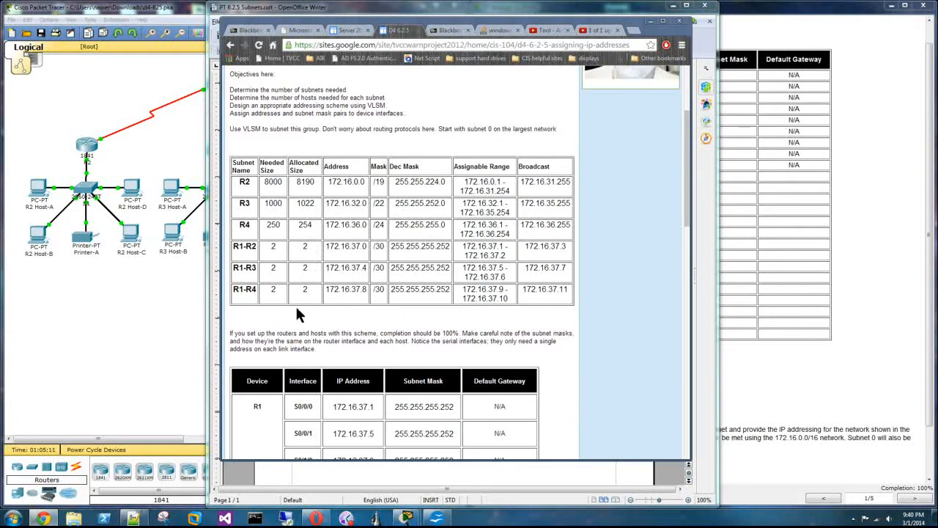
mouse_move(352, 223)
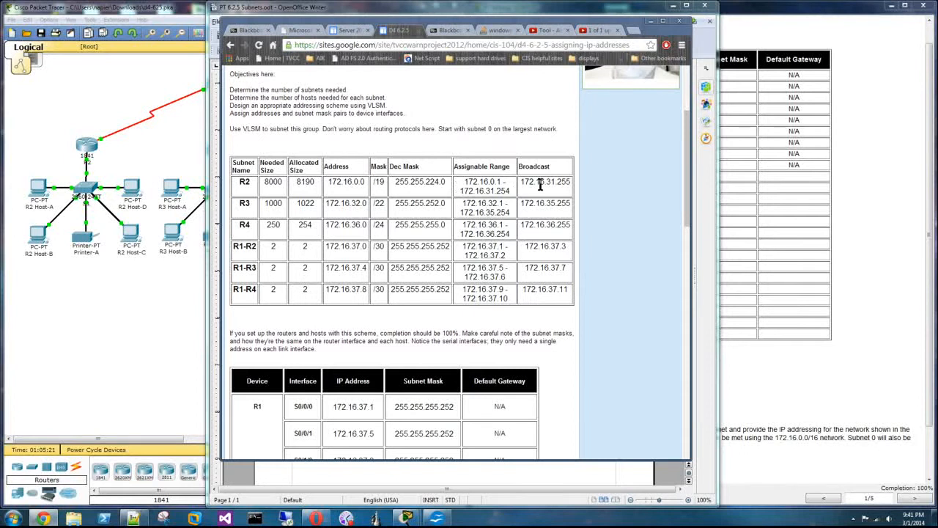
mouse_move(554, 294)
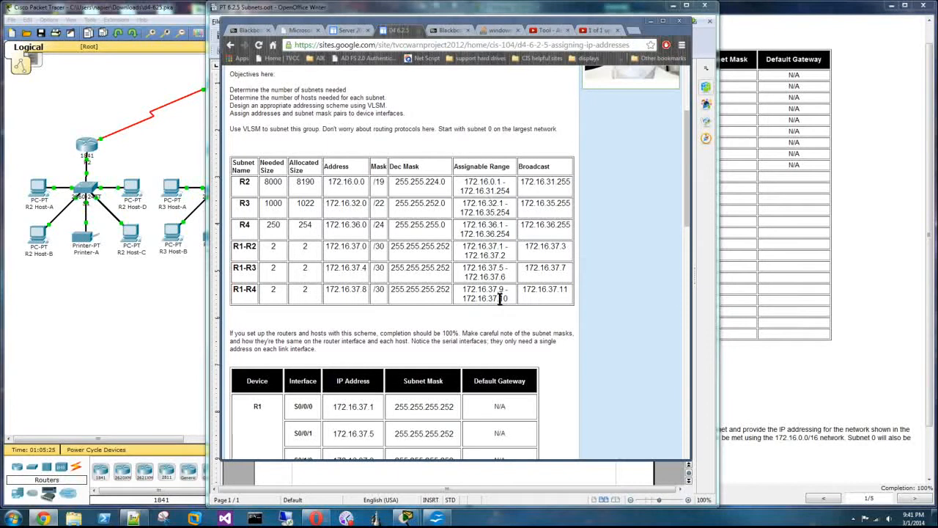
scroll("down", 3)
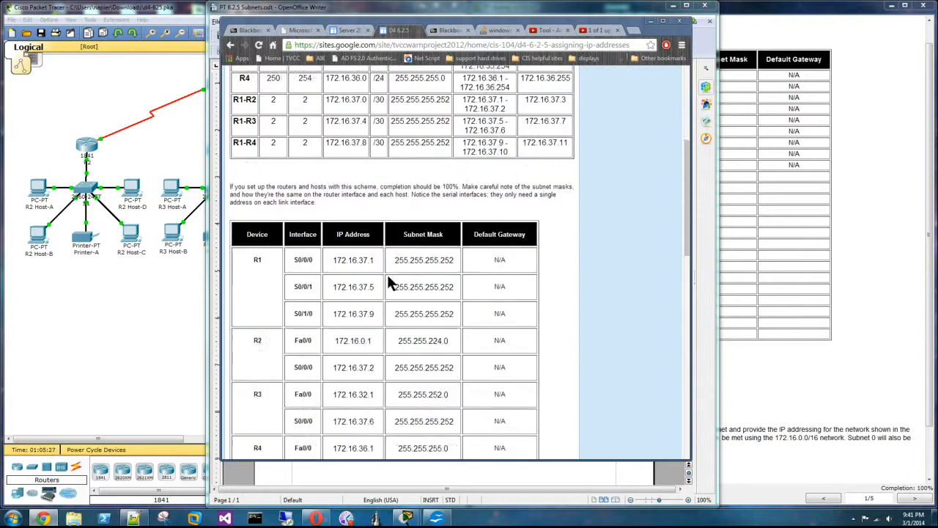
scroll("down", 3)
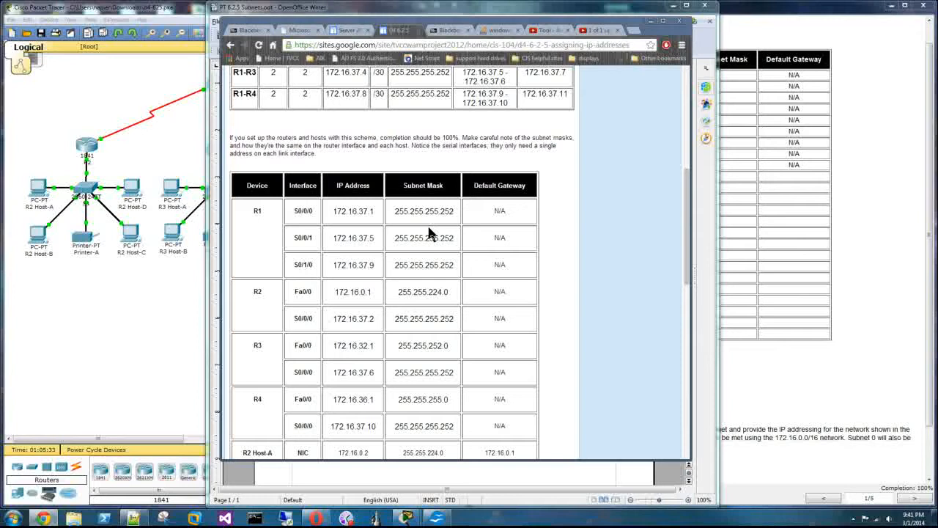
scroll("down", 3)
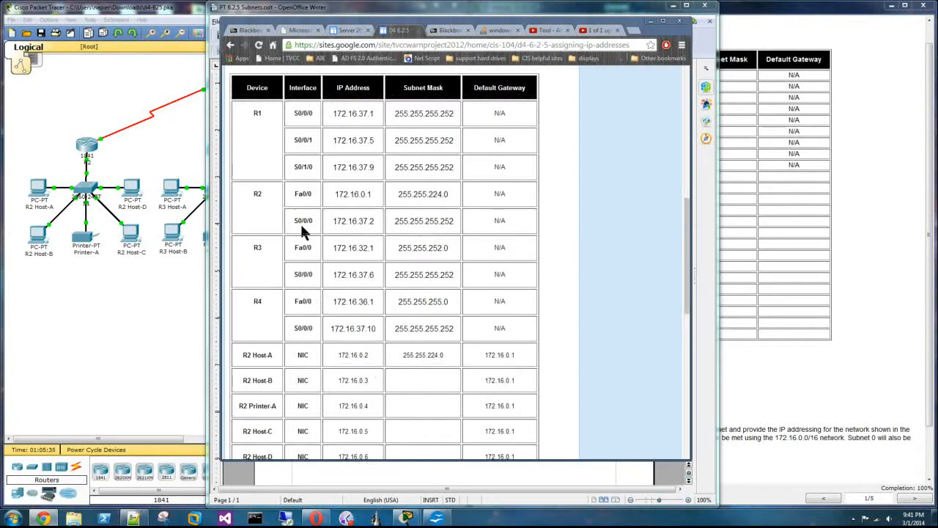
scroll("down", 3)
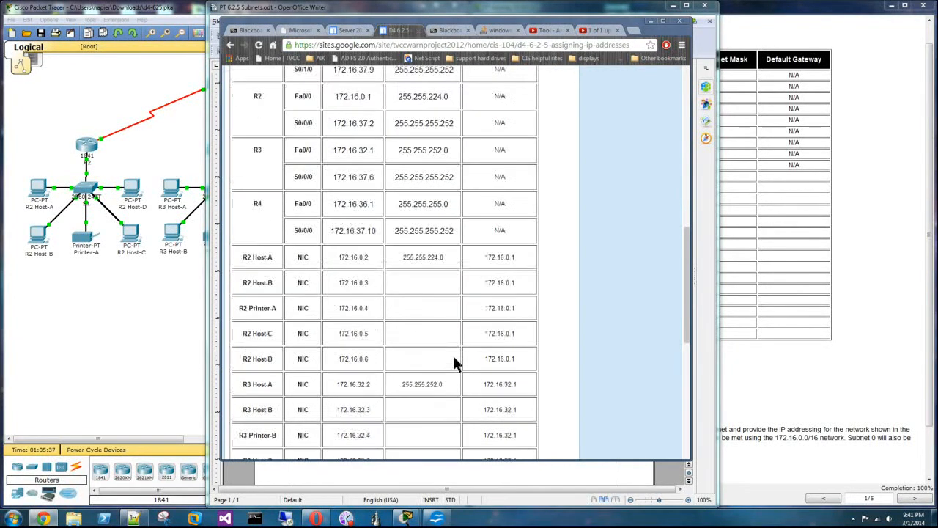
scroll("down", 3)
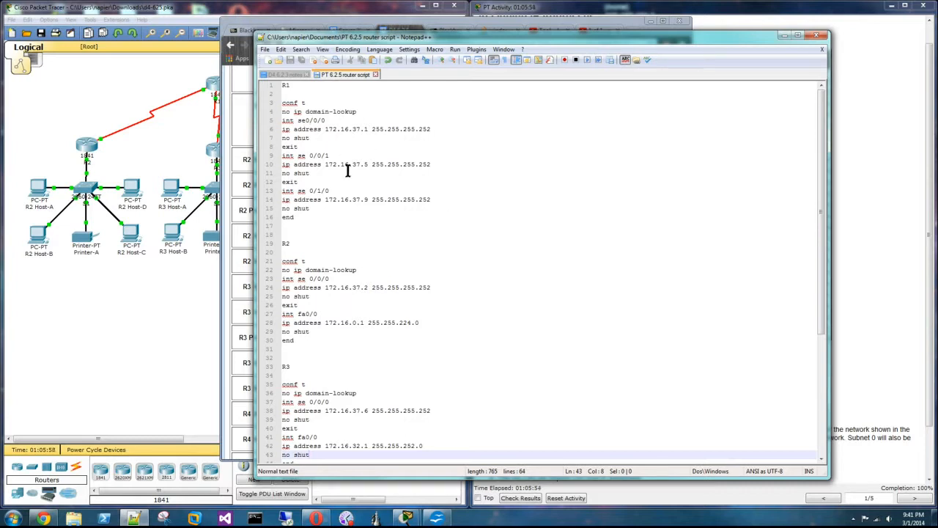
mouse_move(485, 281)
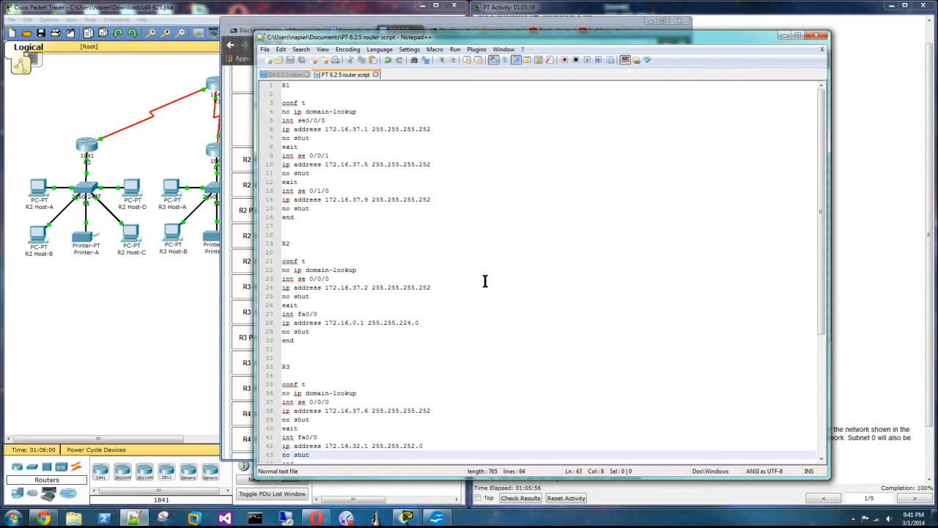
Scroll through the R1–R4 interface addressing commands in the Notepad++ script.
scroll("down", 3)
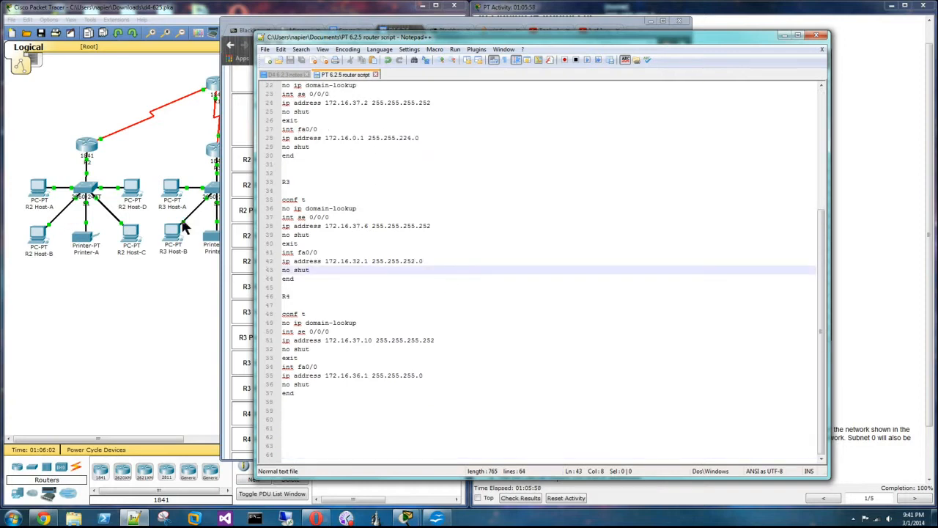
mouse_move(618, 46)
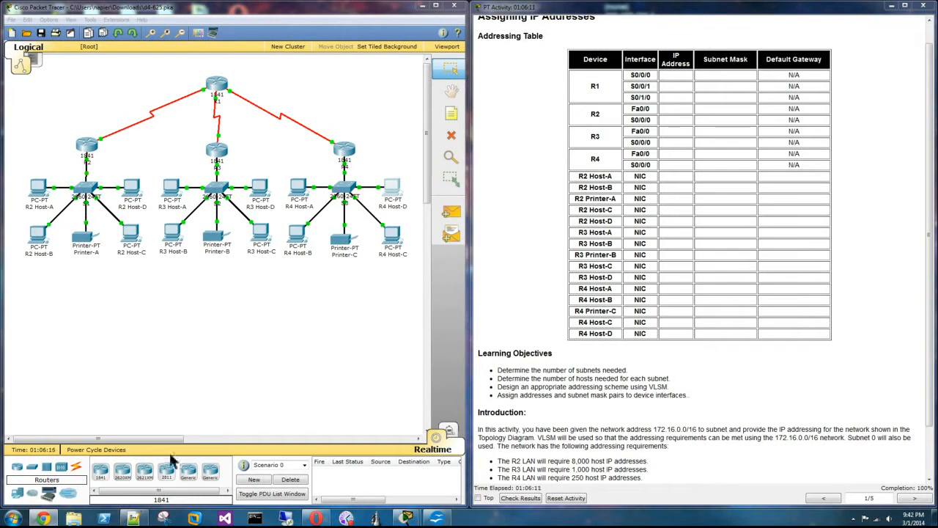
mouse_move(869, 482)
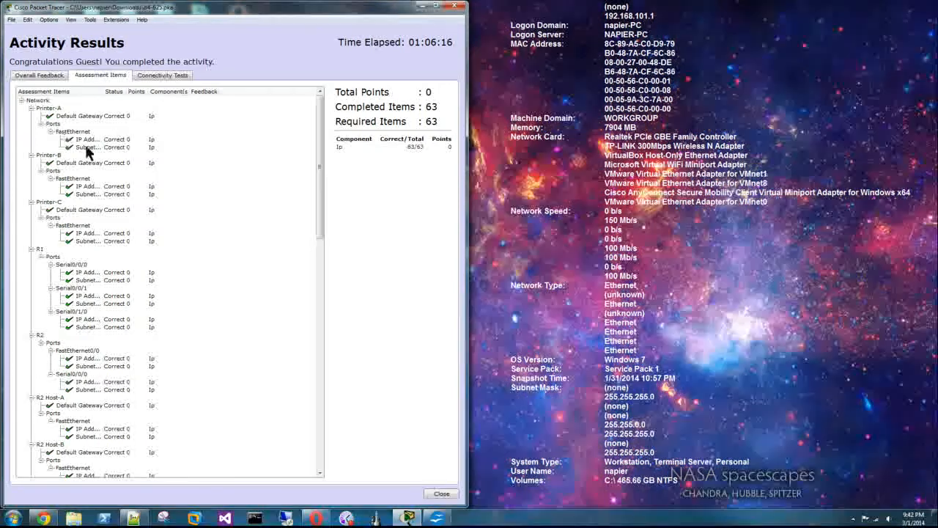
mouse_move(228, 217)
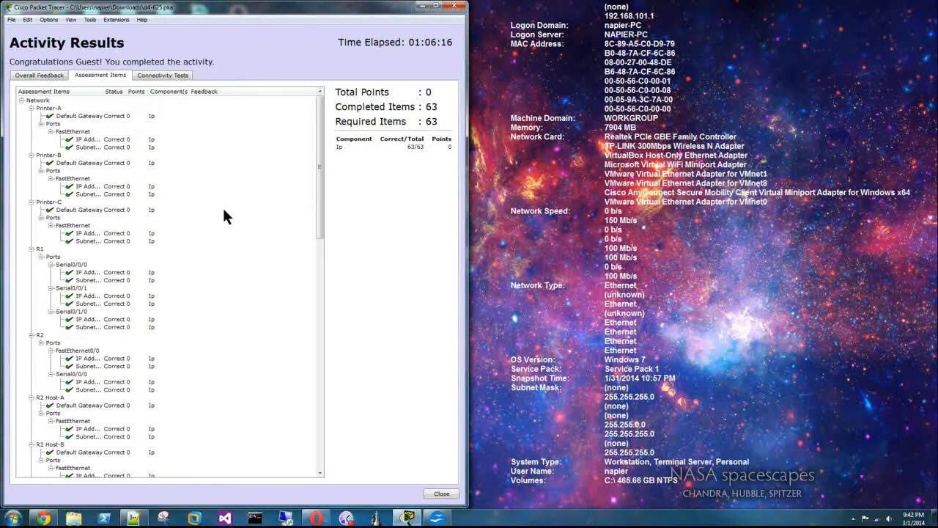
Scroll the Assessment Items list showing all 63 items correct.
scroll("down", 3)
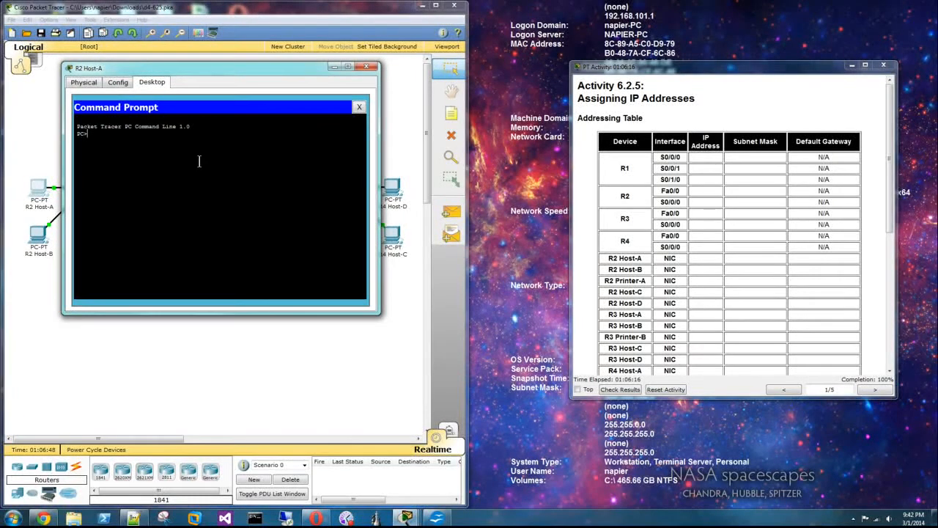
Ping 172.16.36.6 from R2 Host-A, then move the activity window beside the topology.
type("ping 172.16.0")
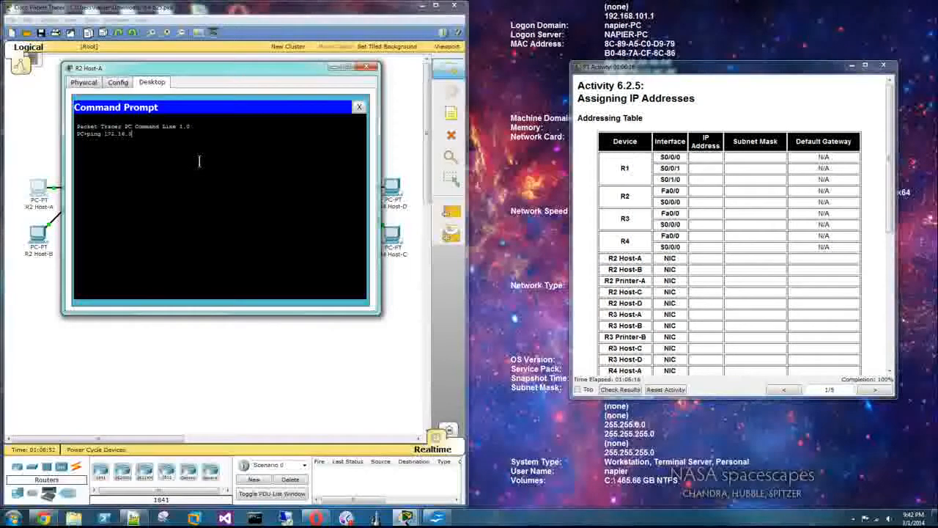
type("172.16.36.6")
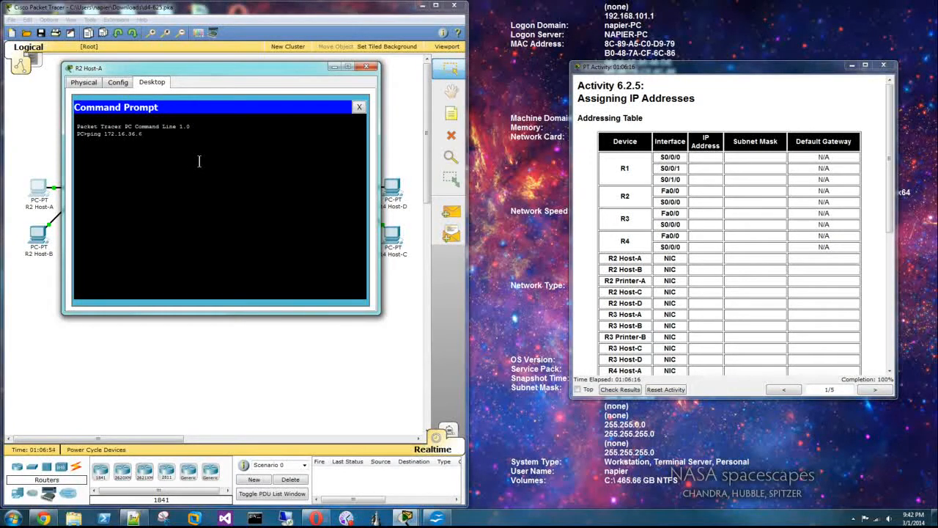
key("Return")
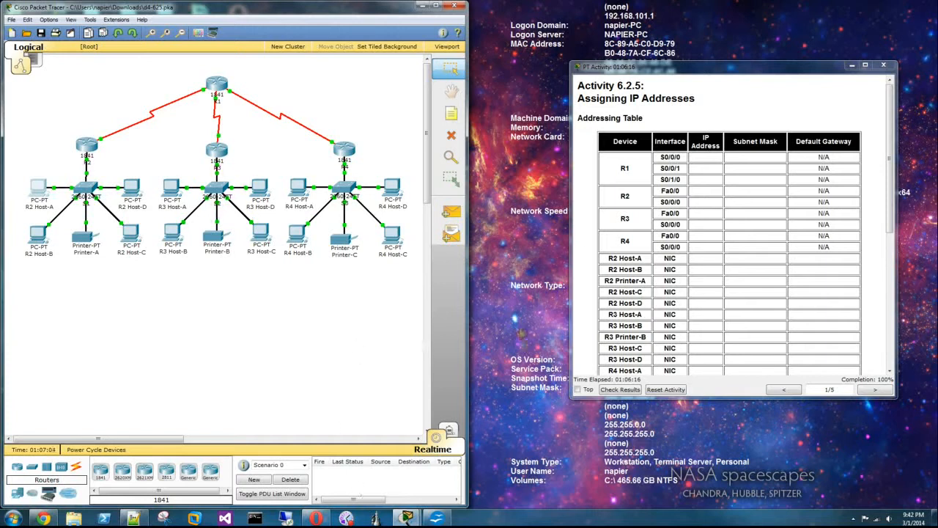
left_click_drag(733, 67, 623, 81)
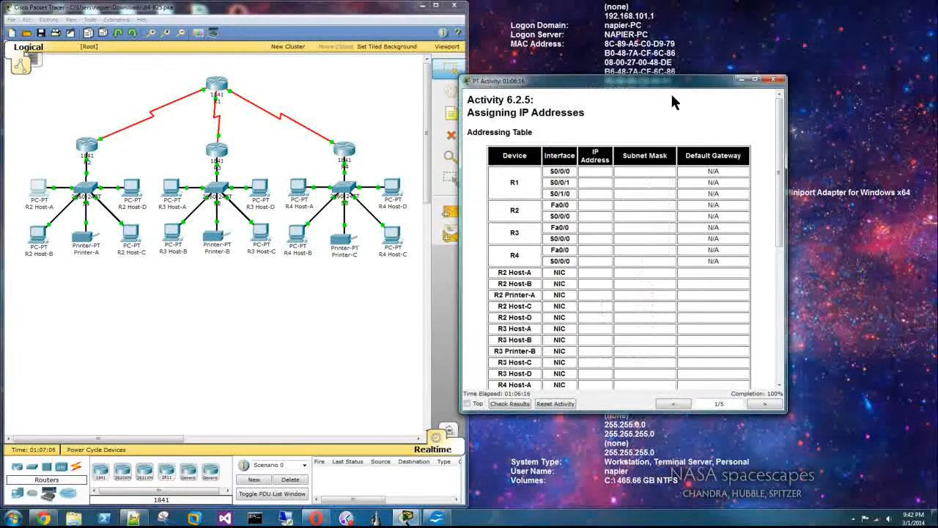